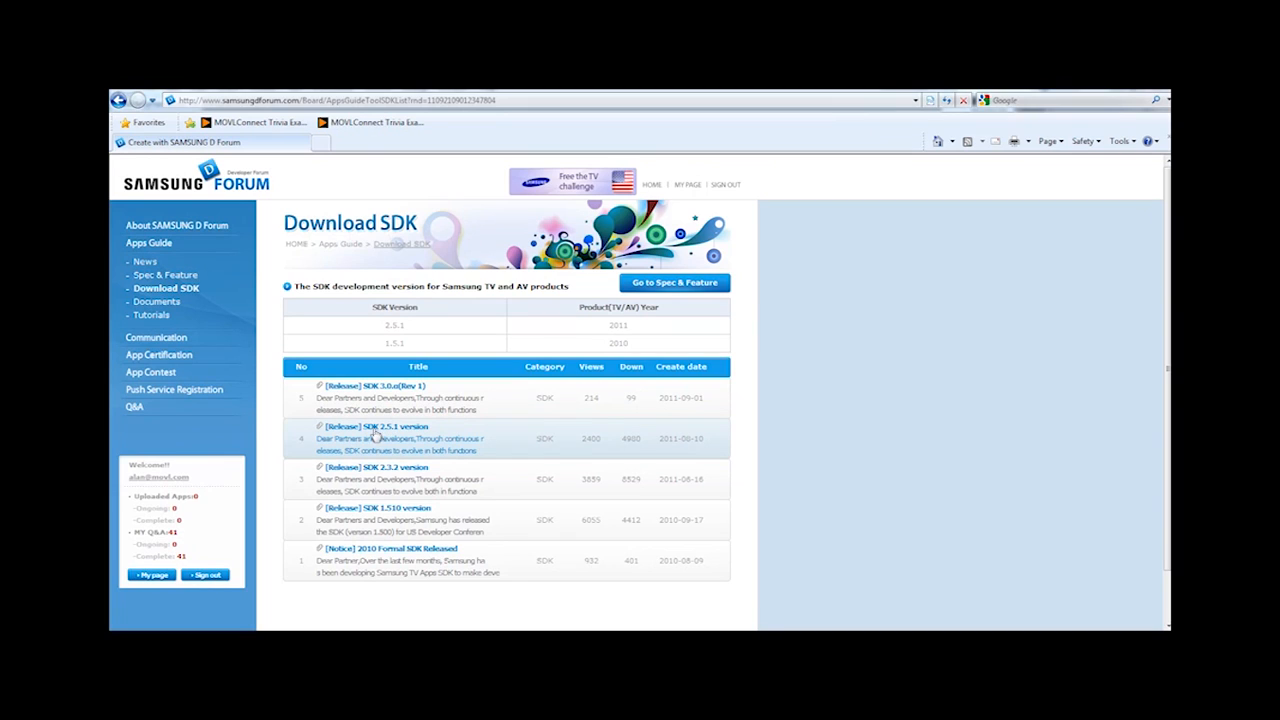
mouse_move(390, 436)
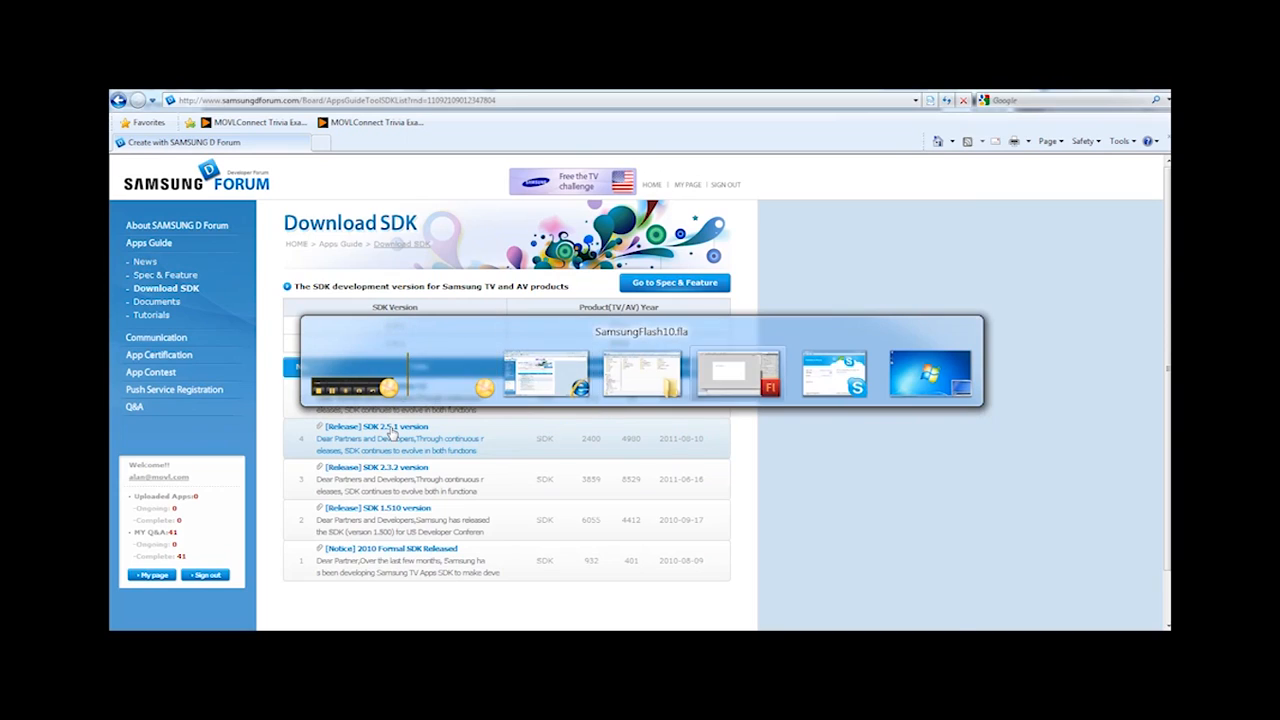
Bring SamsungFlash10.fla forward to confirm Flash Player 10 & 10.1, ActionScript 3.0, 1280×720.
left_click(737, 372)
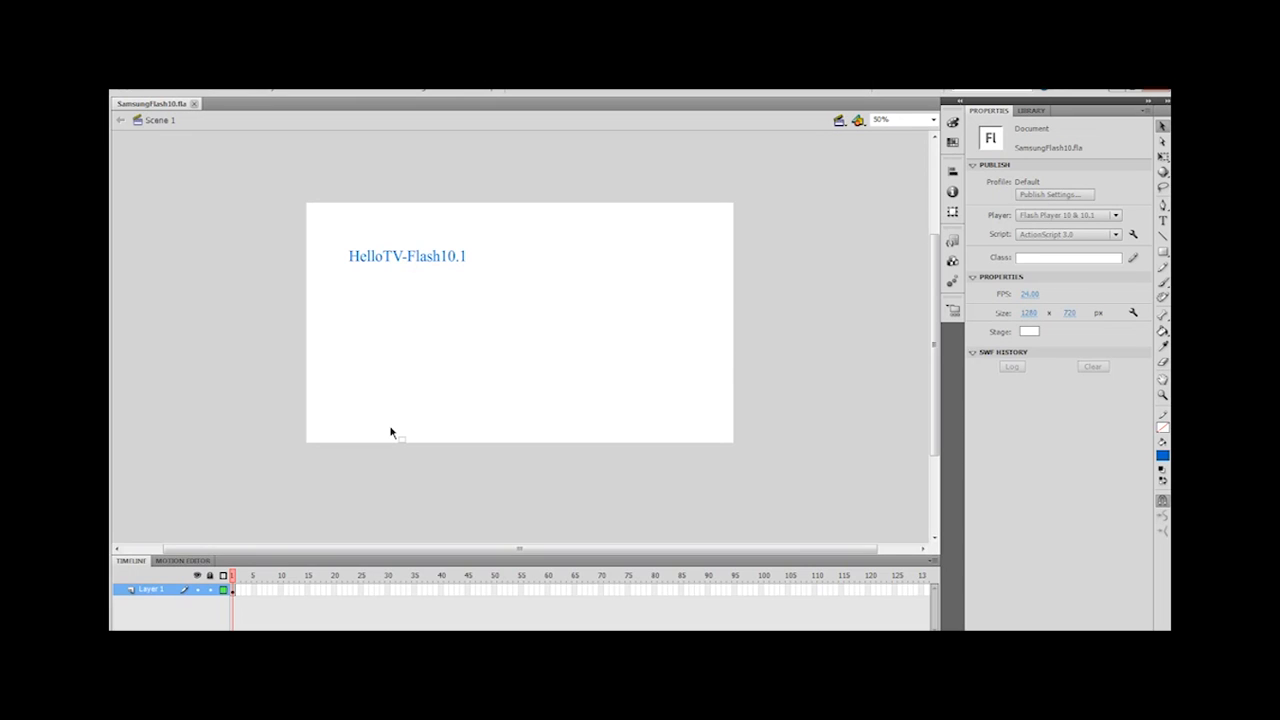
mouse_move(788, 333)
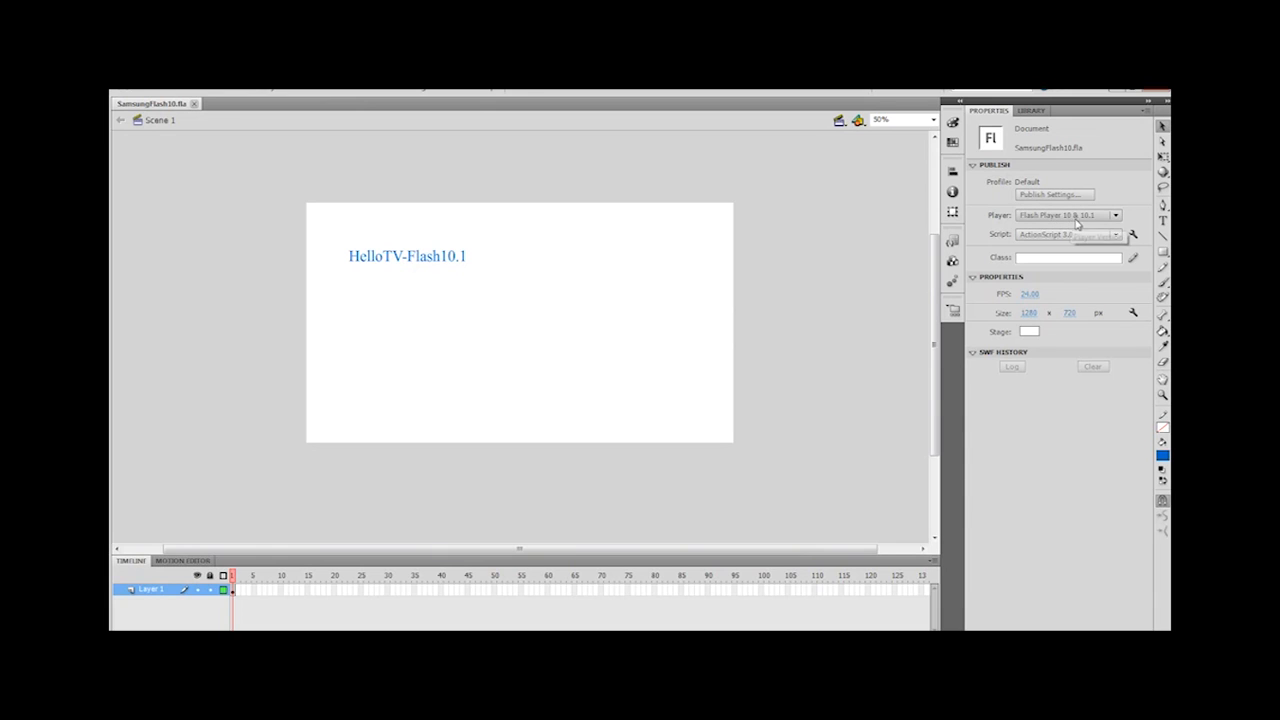
mouse_move(1047, 240)
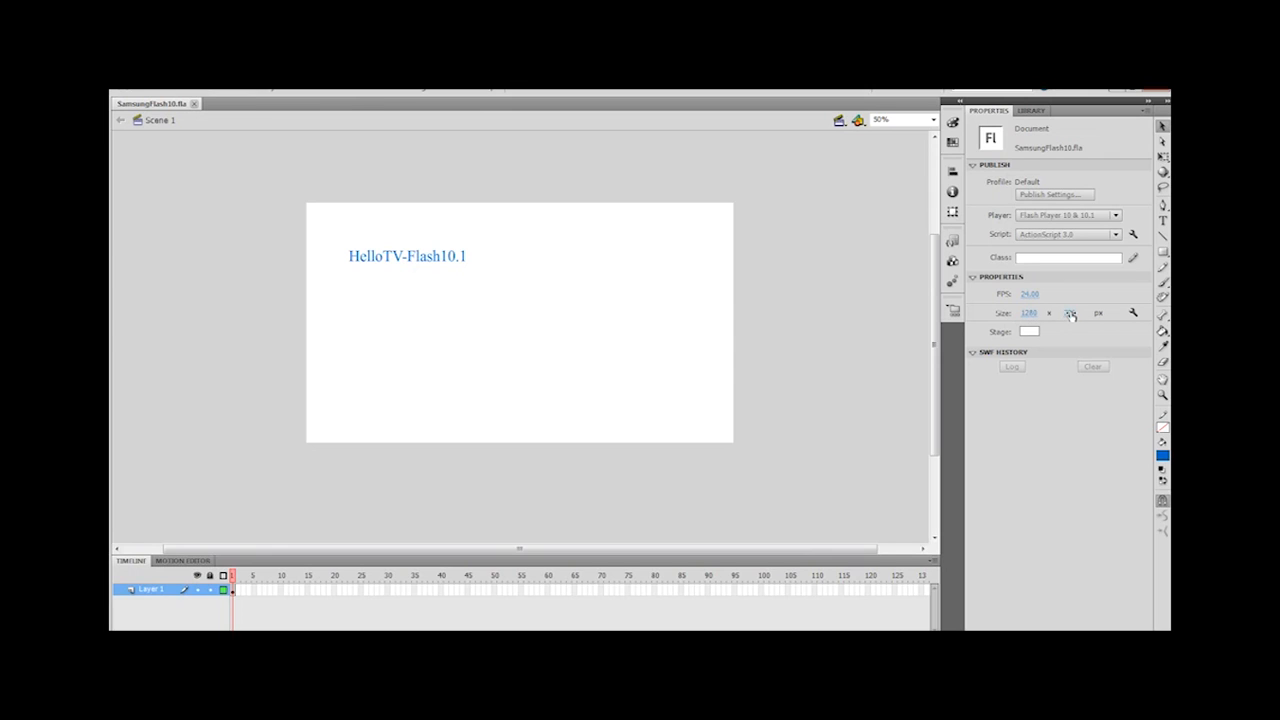
mouse_move(1070, 312)
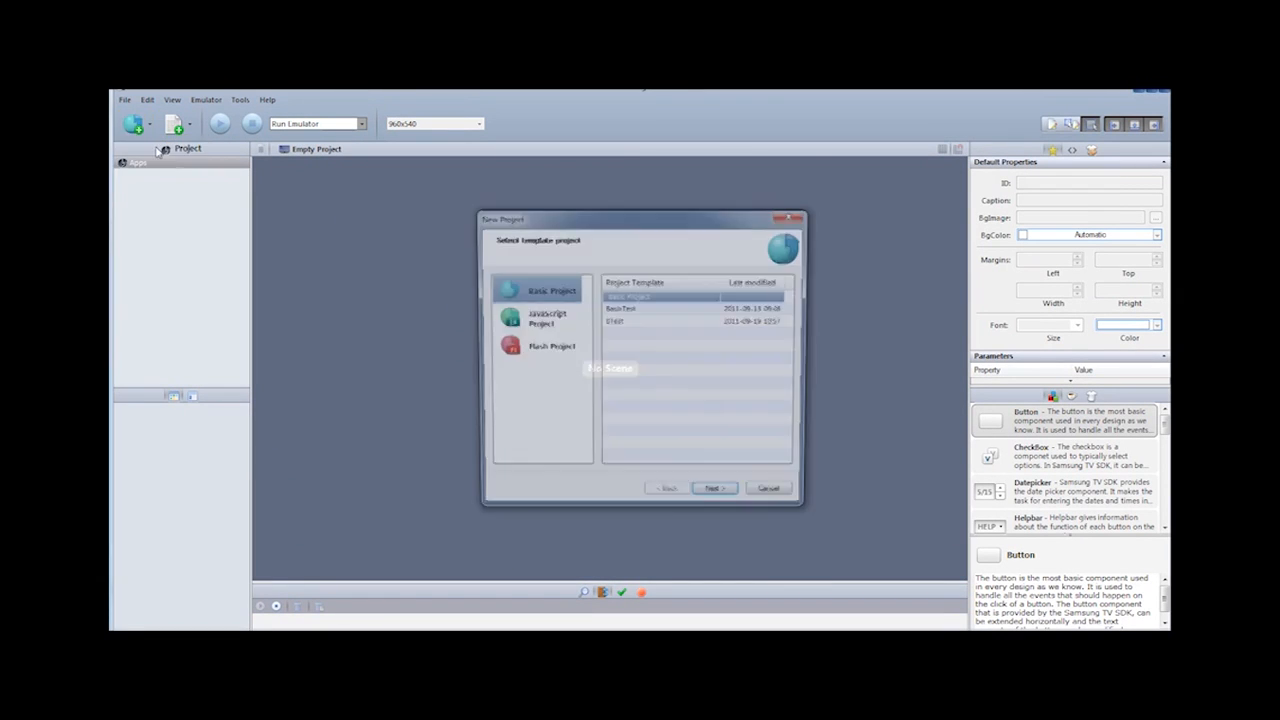
Browse the Flash Project templates in New Project, then cancel the dialog.
left_click(548, 346)
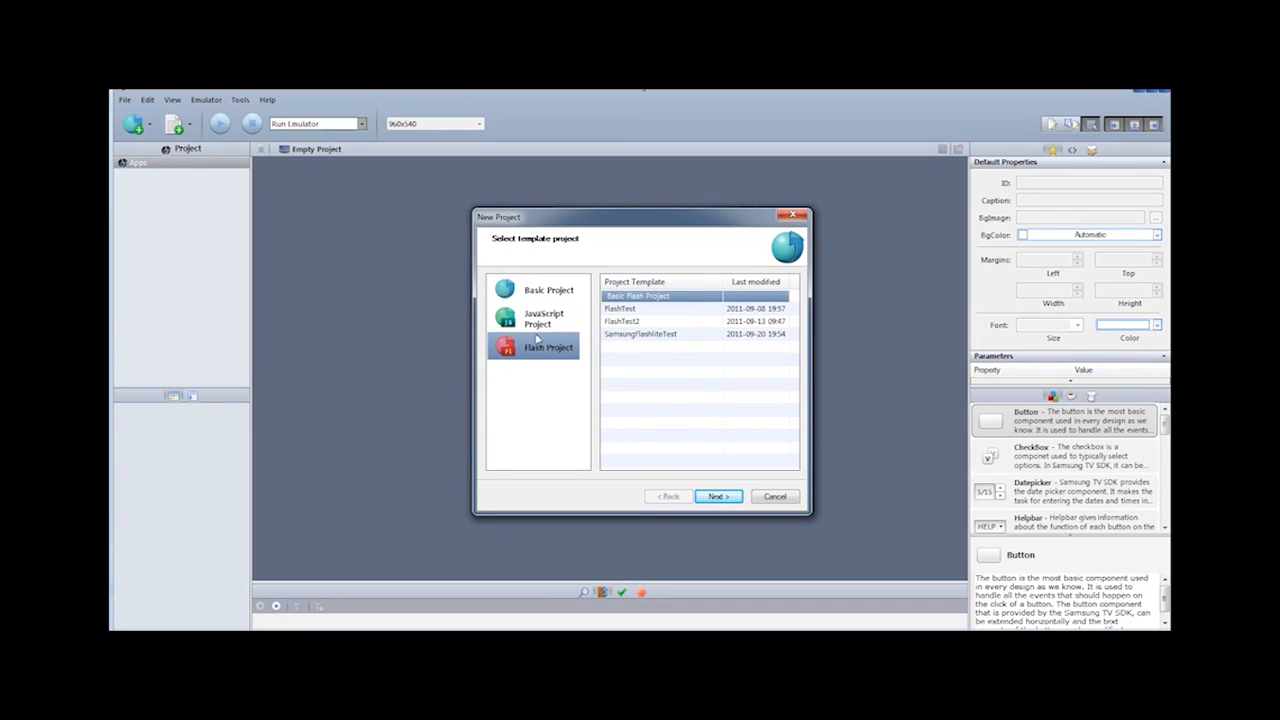
mouse_move(540, 349)
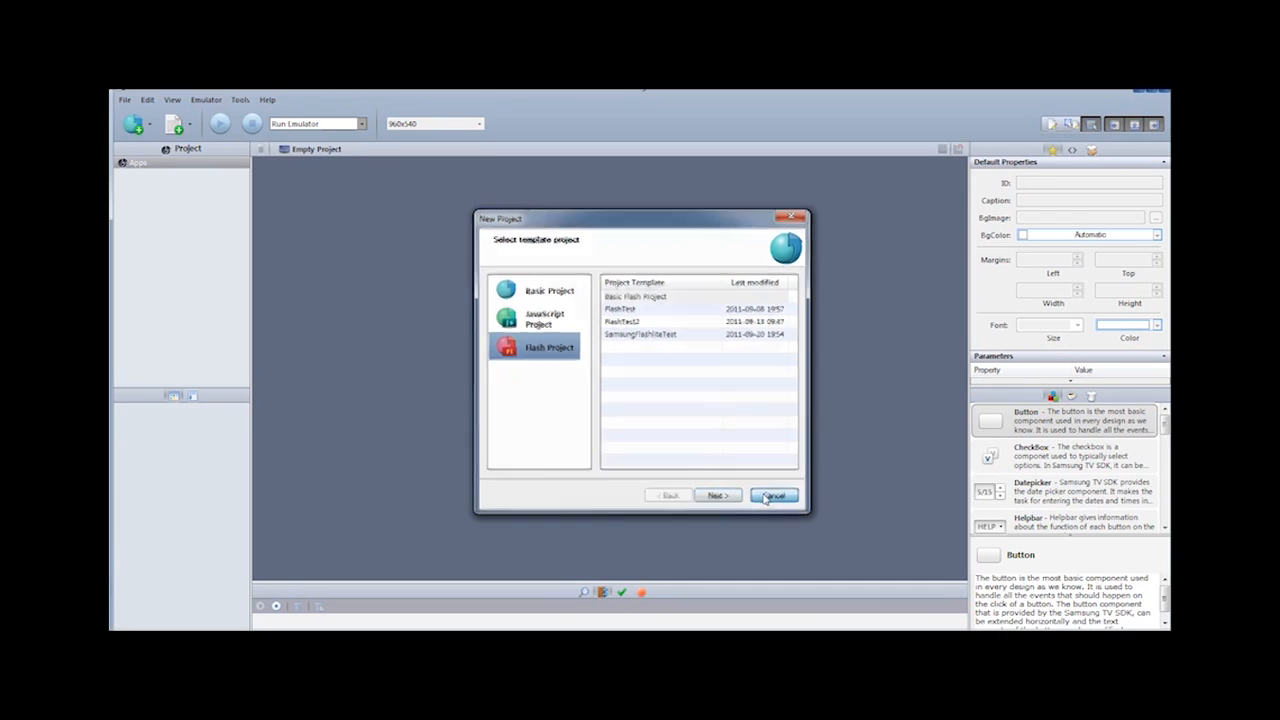
left_click(773, 496)
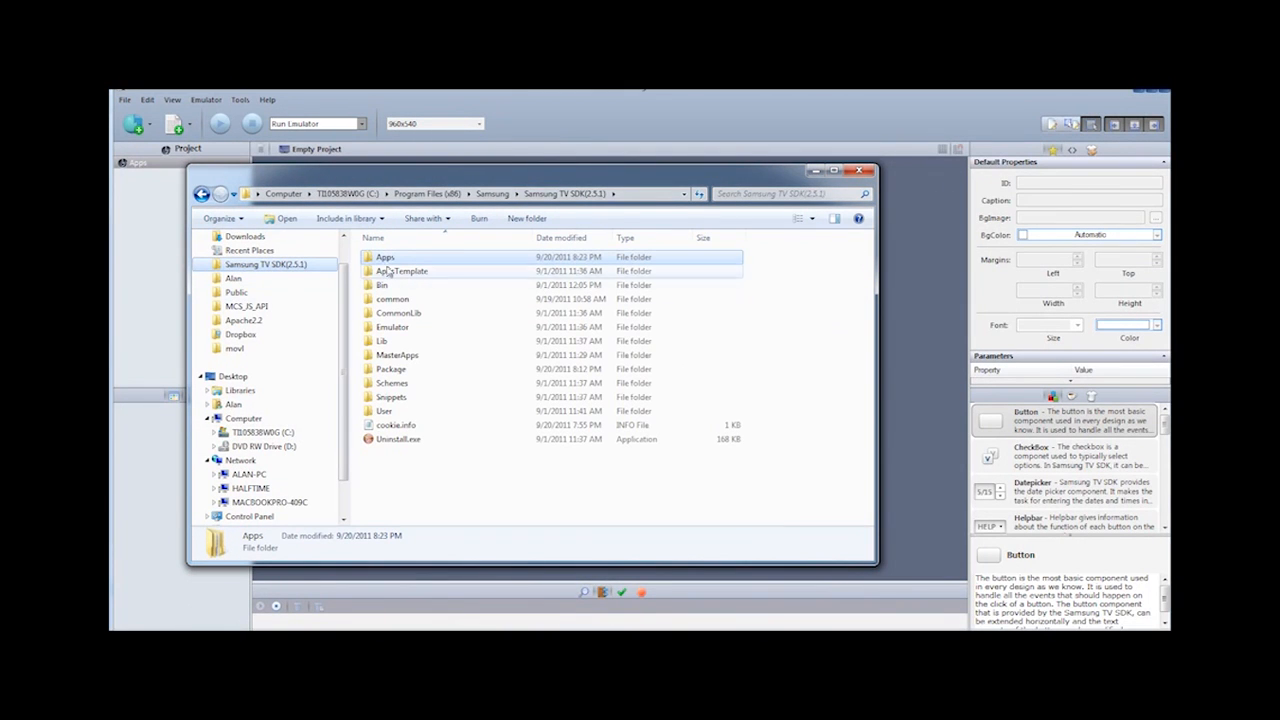
Create a new SamsungFlash10Test folder inside the SDK's Apps folder.
double_click(385, 257)
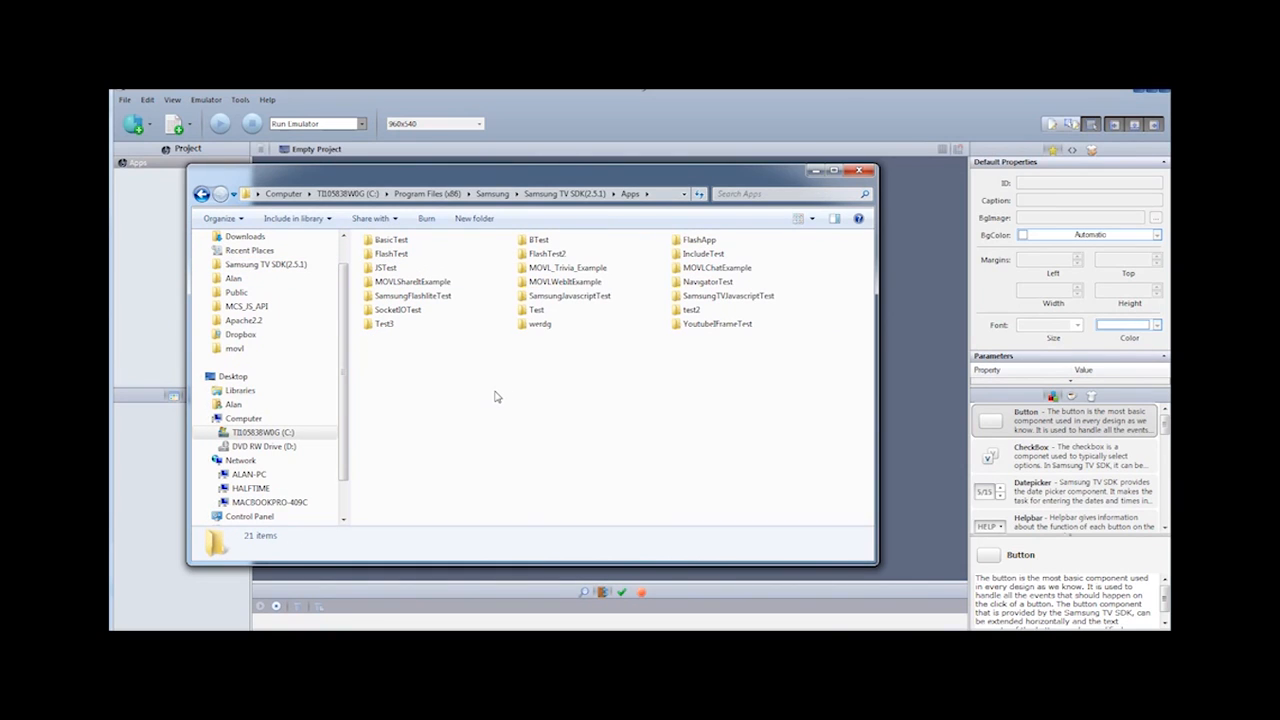
mouse_move(500, 395)
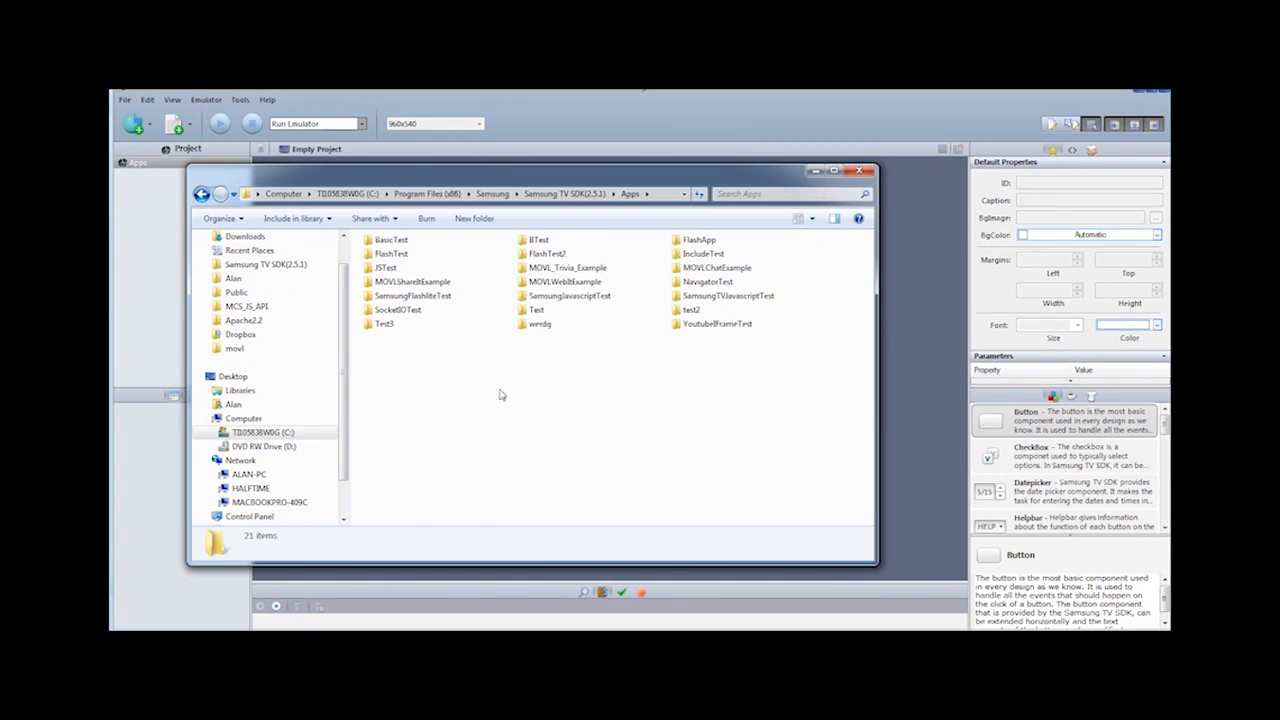
right_click(500, 394)
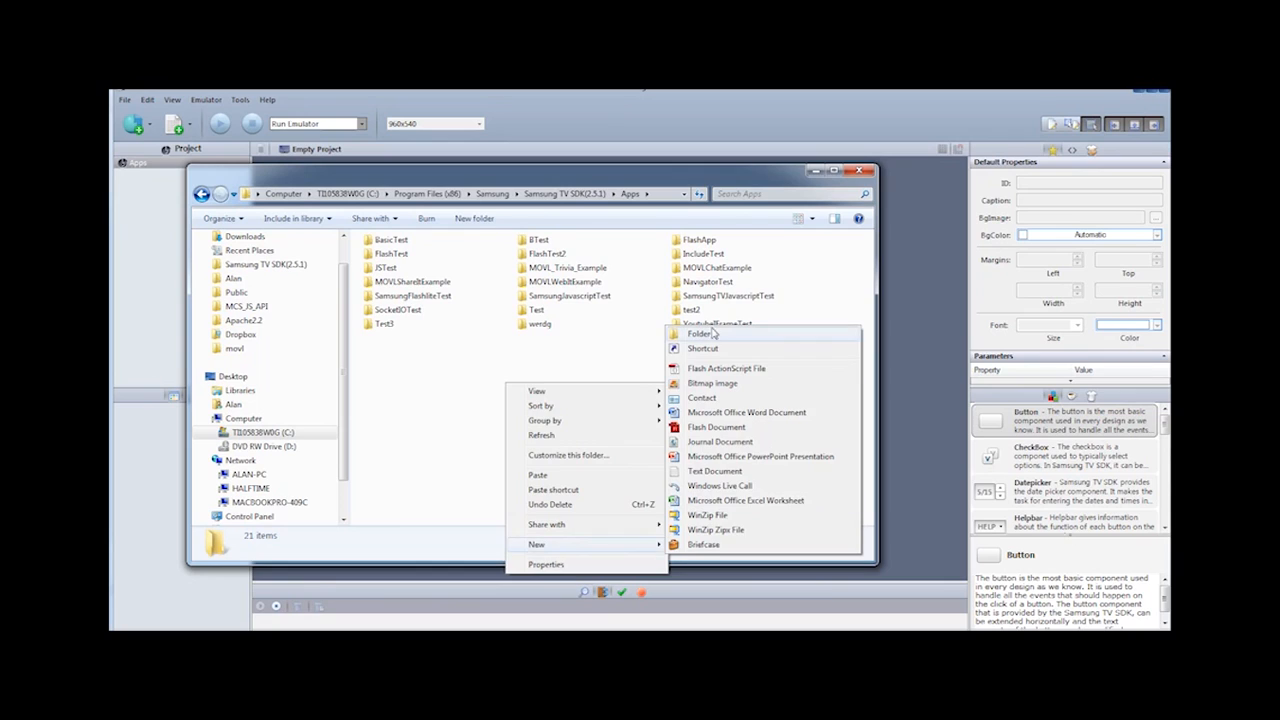
left_click(698, 333)
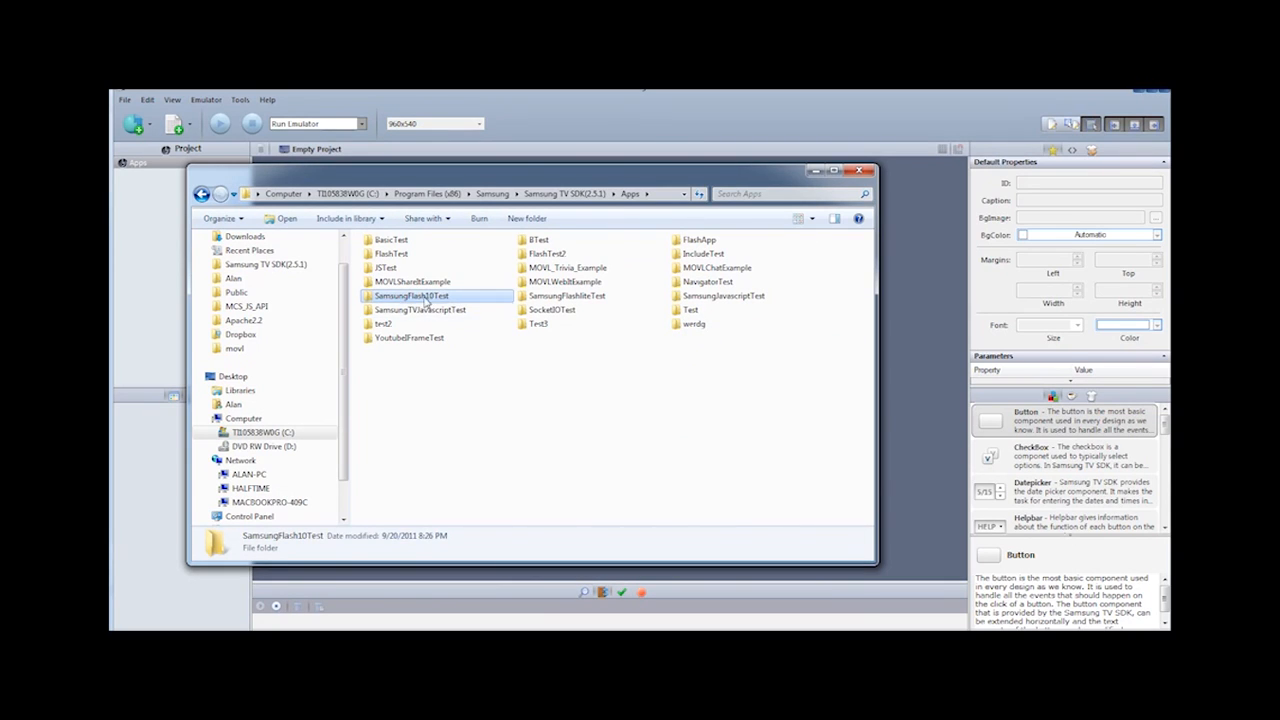
Copy config.xml and SamsungFlash10.swf from SamsungDemo\SamsungFlash10 into it and close Explorer.
double_click(412, 295)
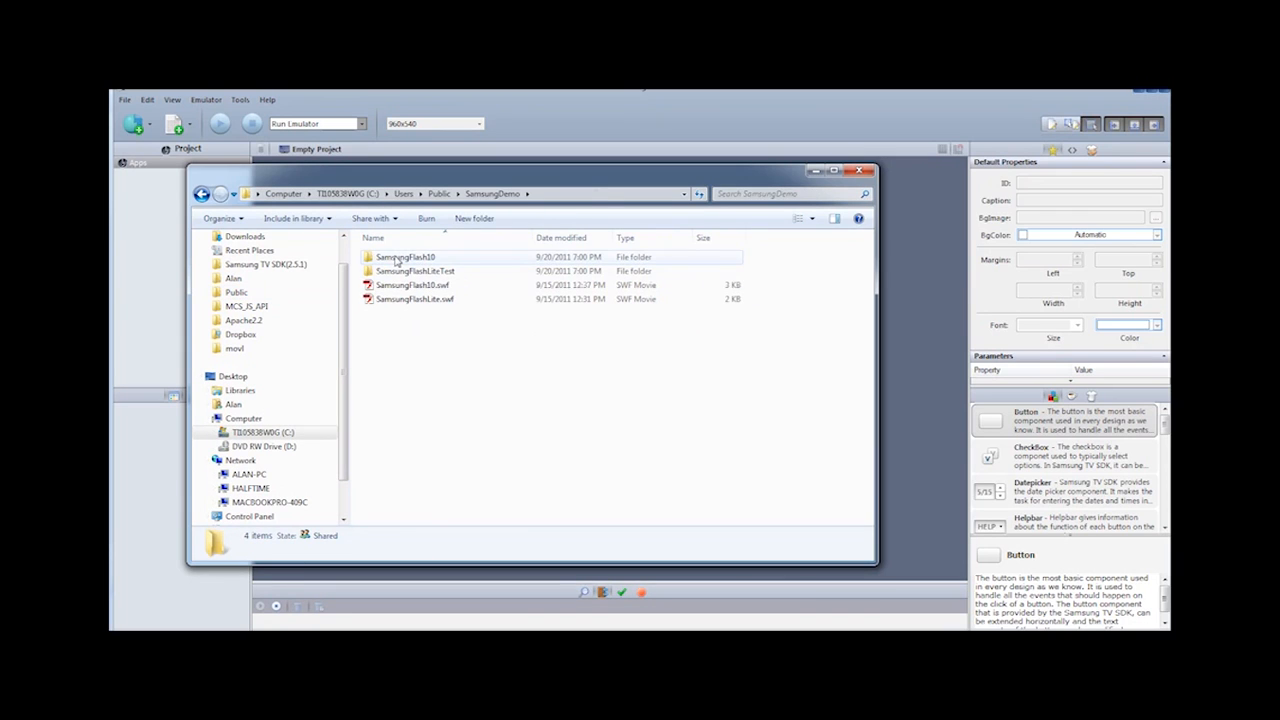
double_click(405, 257)
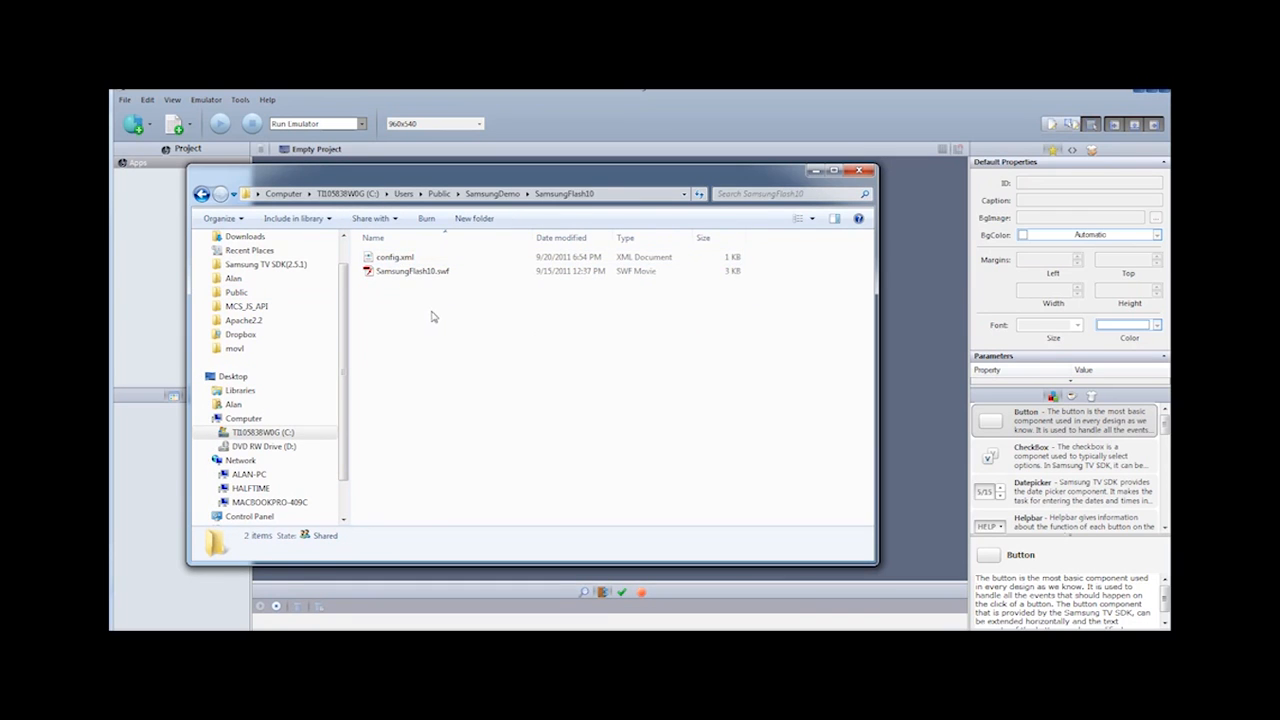
right_click(412, 265)
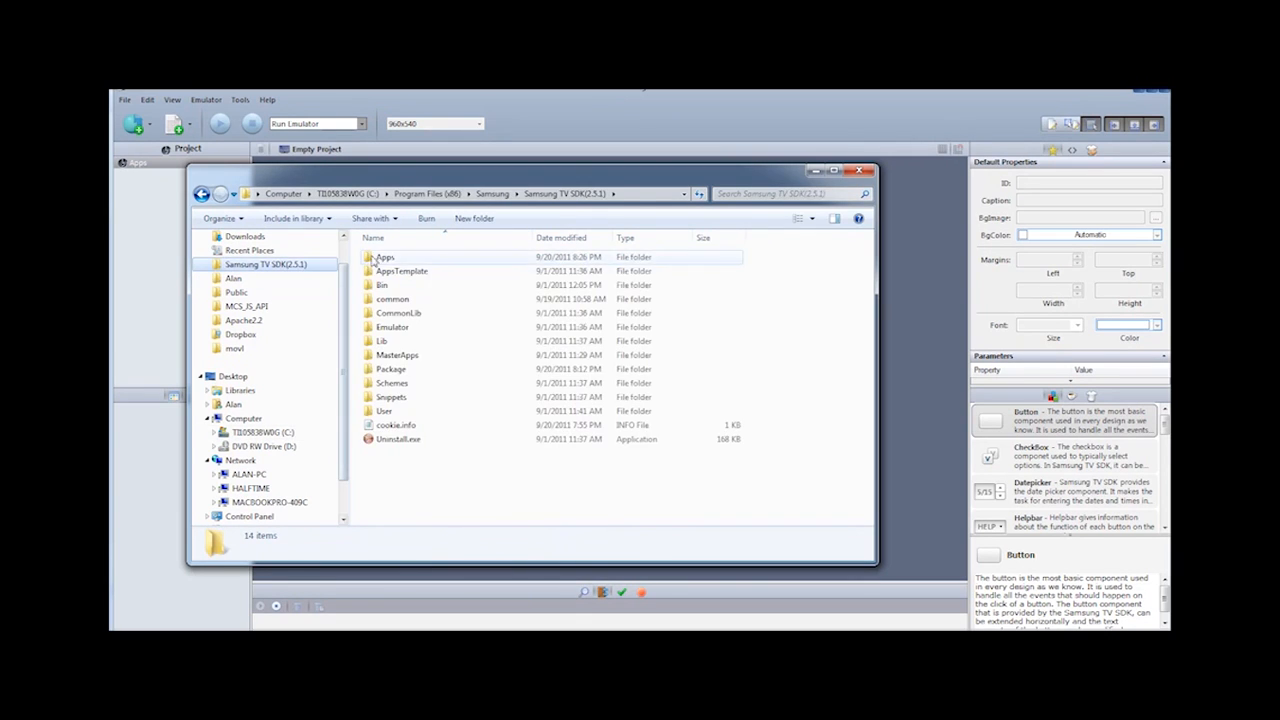
double_click(384, 257)
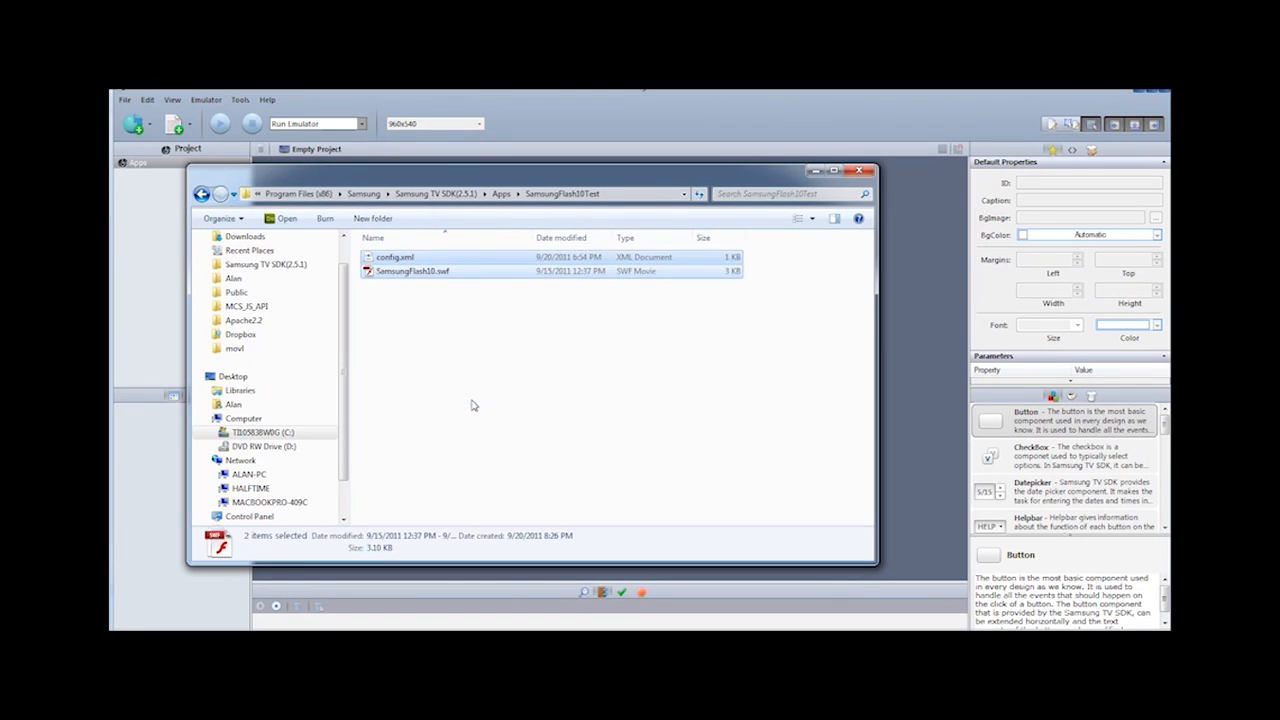
left_click(862, 170)
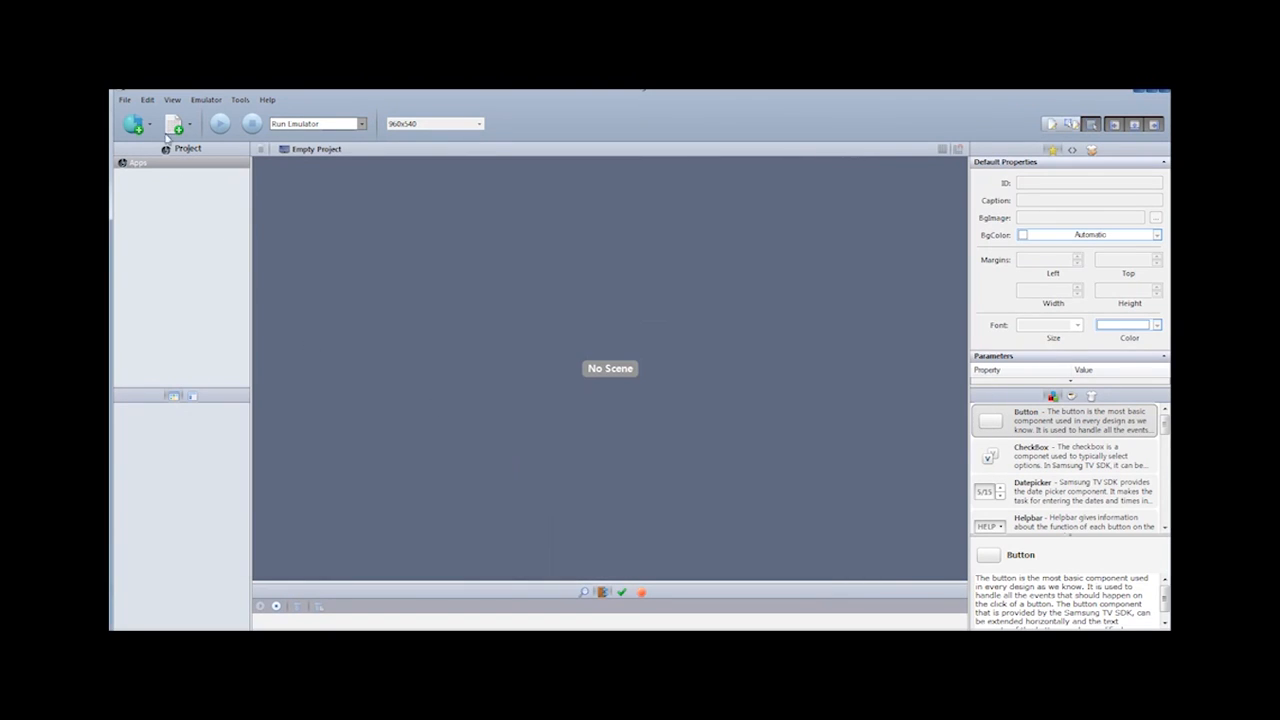
Open SamsungFlash10Test, review config.xml's apptype 13 and SamsungFlash10.swf contents, and show packaging.
left_click(133, 123)
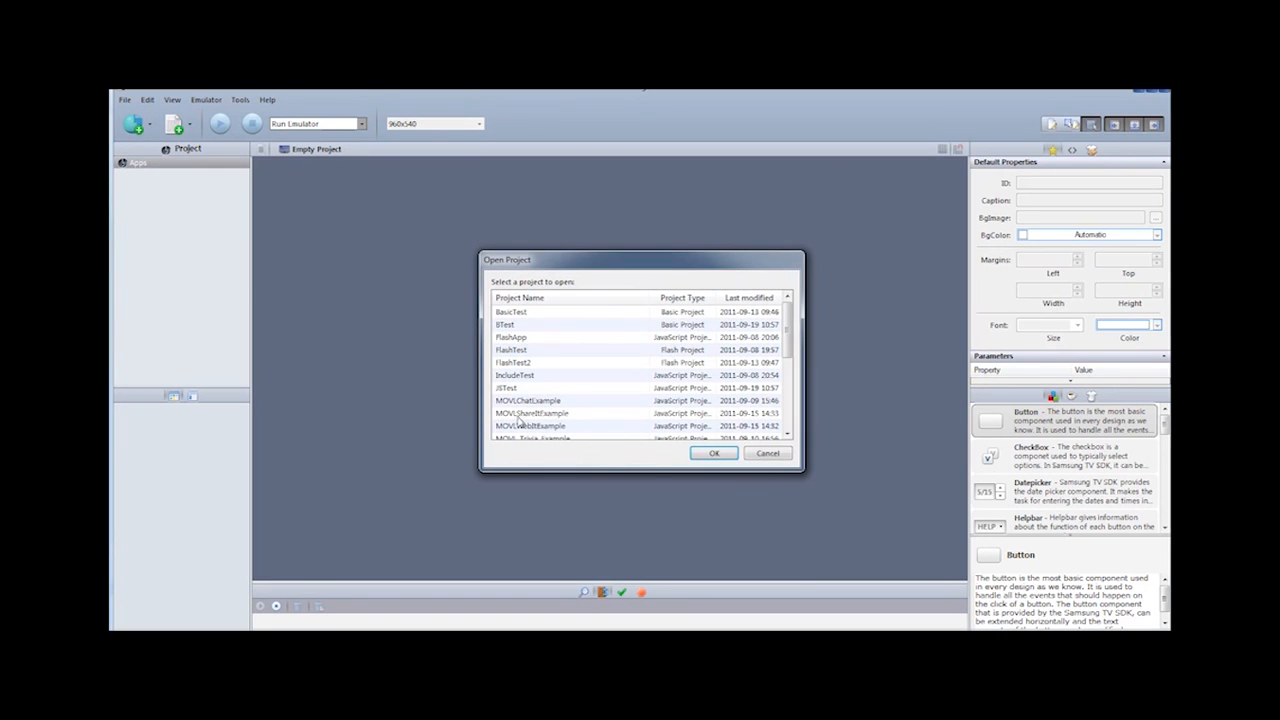
scroll("down", 3)
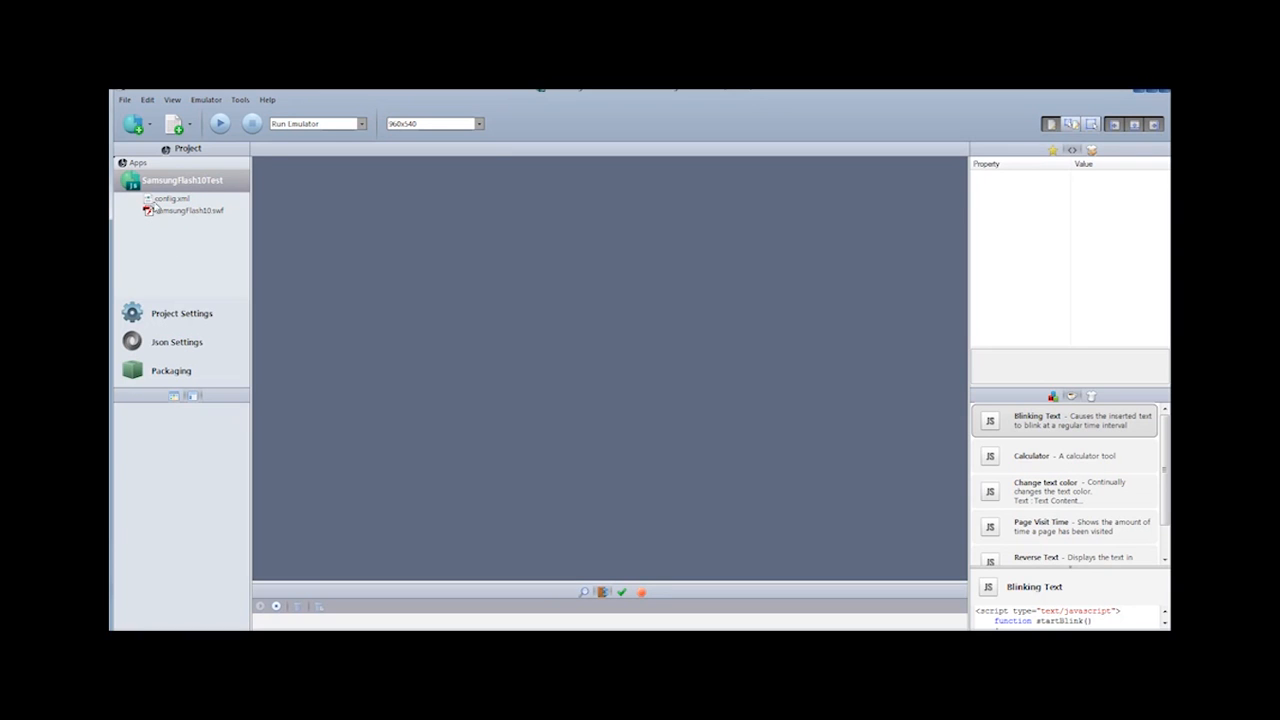
double_click(170, 198)
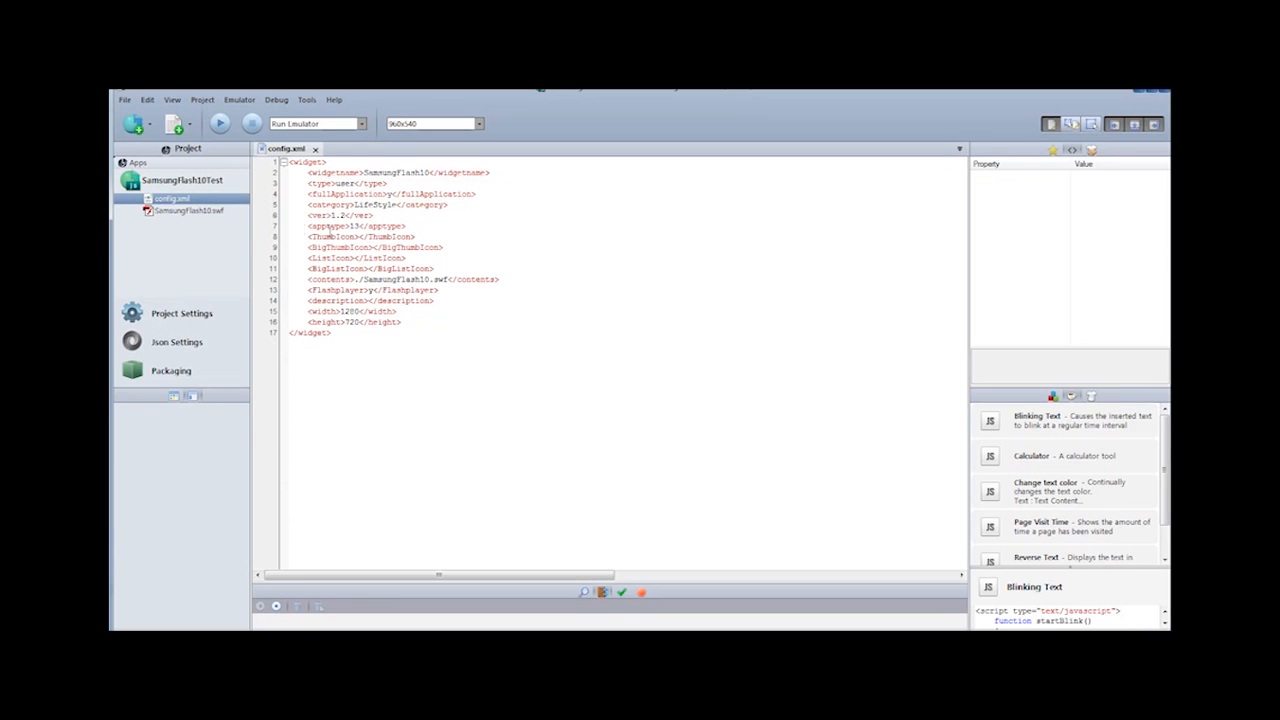
left_click(360, 225)
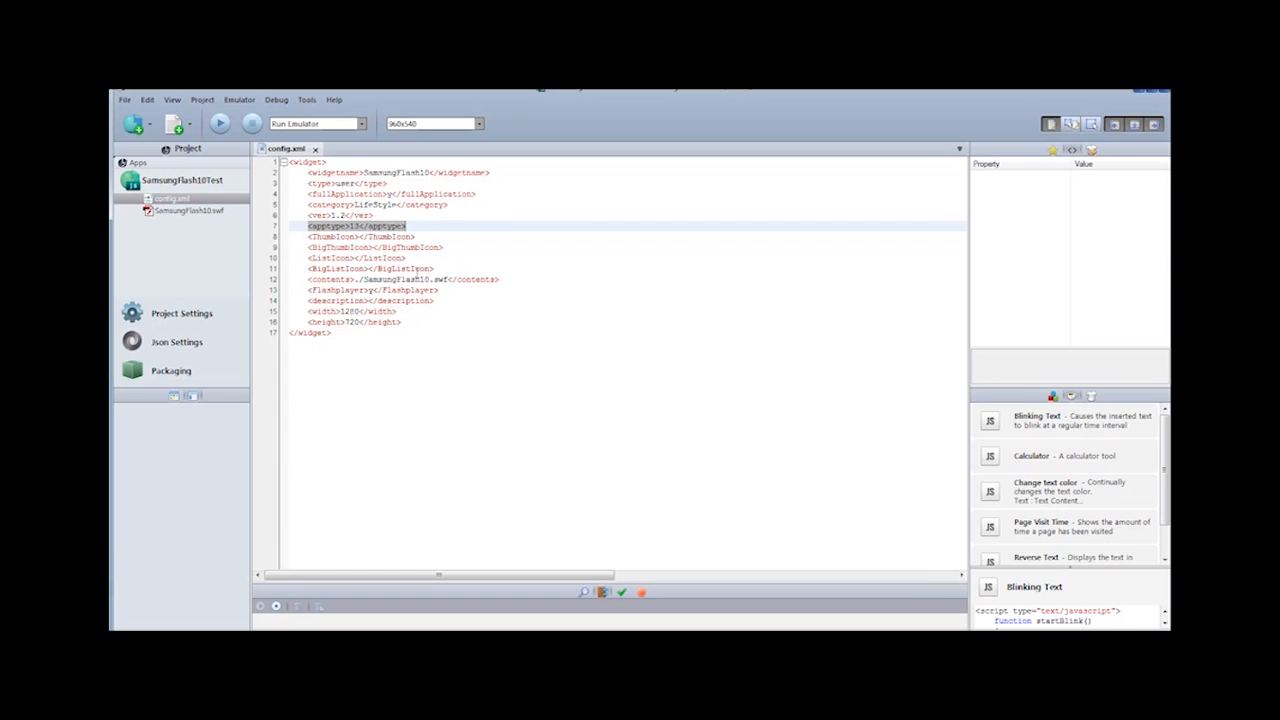
left_click(405, 279)
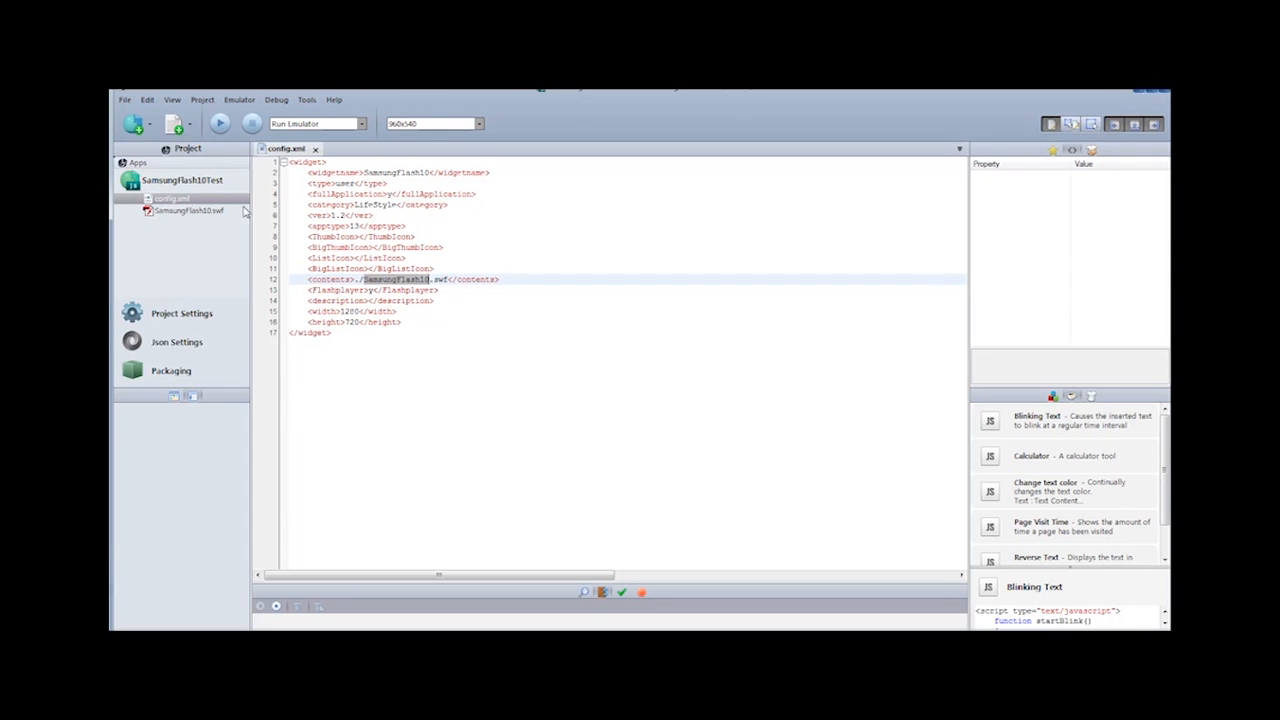
left_click(170, 370)
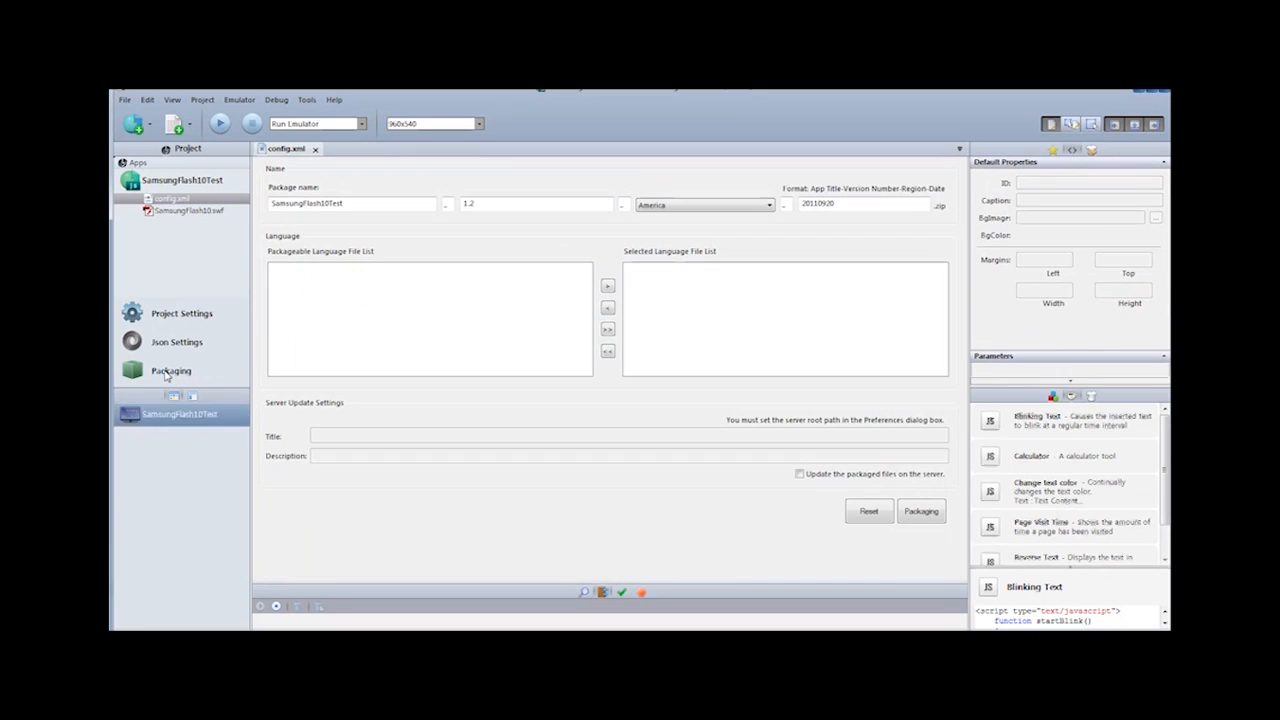
Package SamsungFlash10Test as version 1.3 with server update enabled and dismiss the notice.
left_click(170, 370)
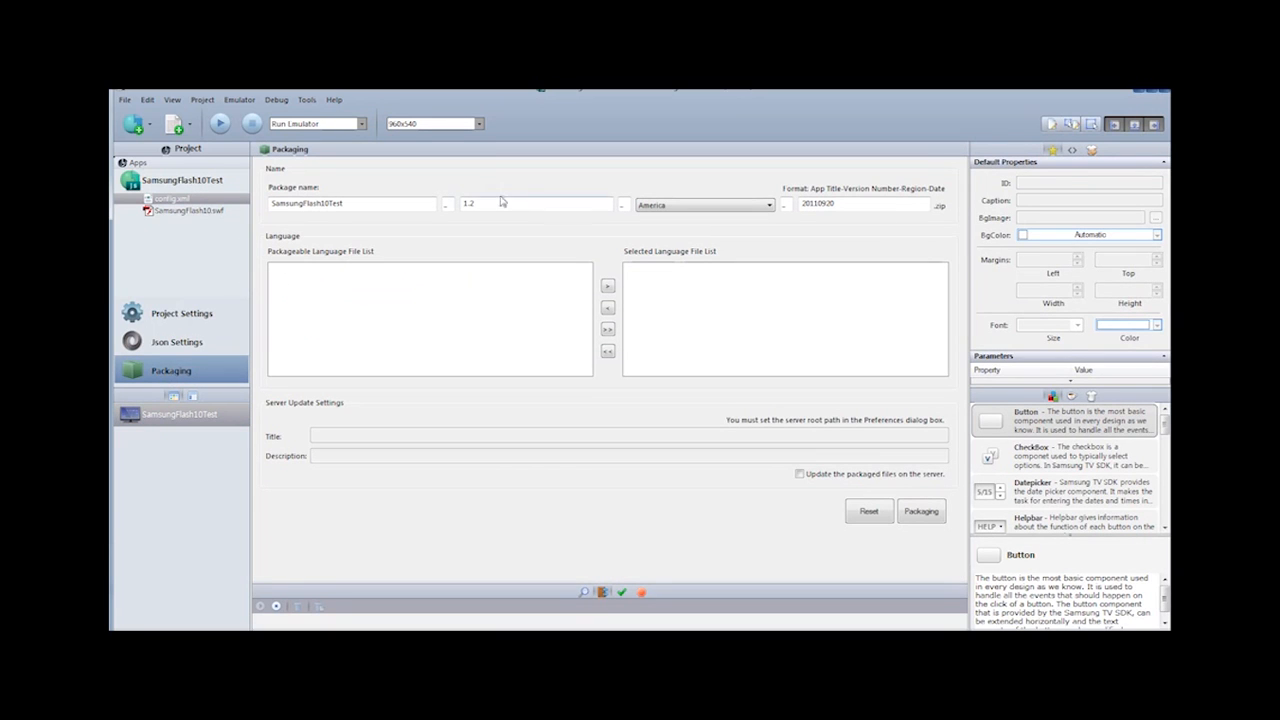
type("1.3")
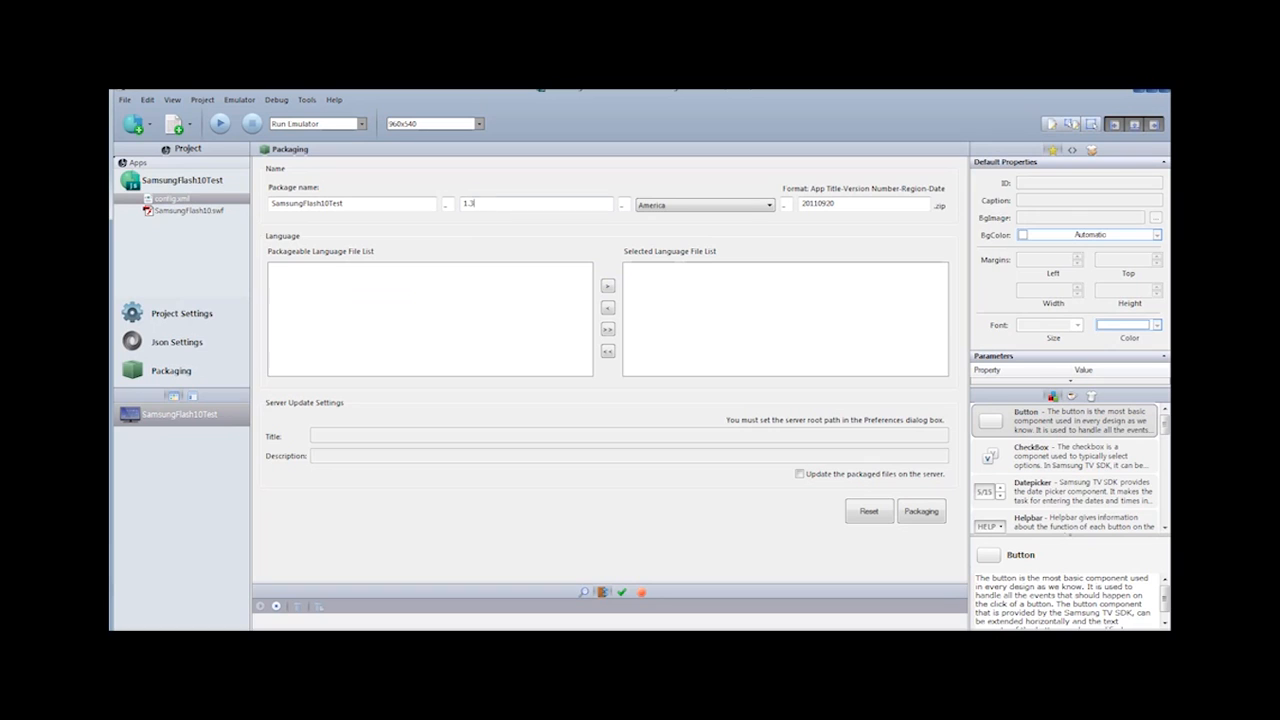
left_click(800, 474)
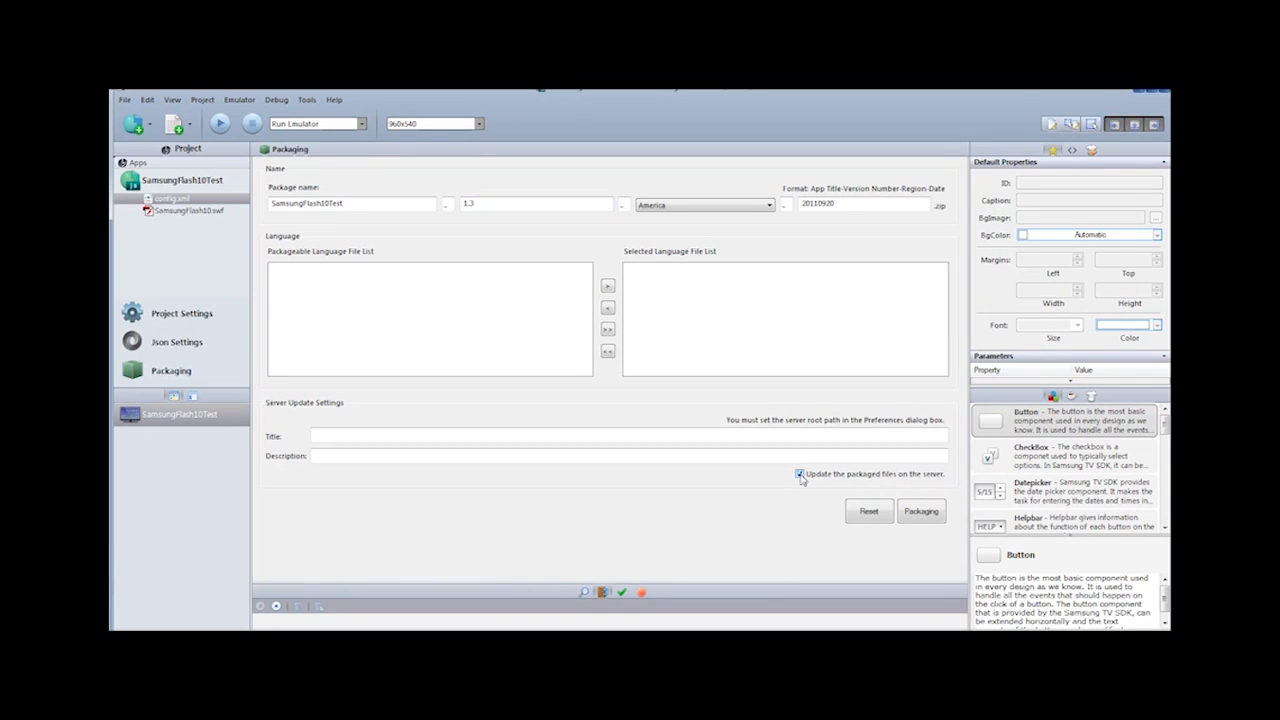
type("SamsungFlash10Test")
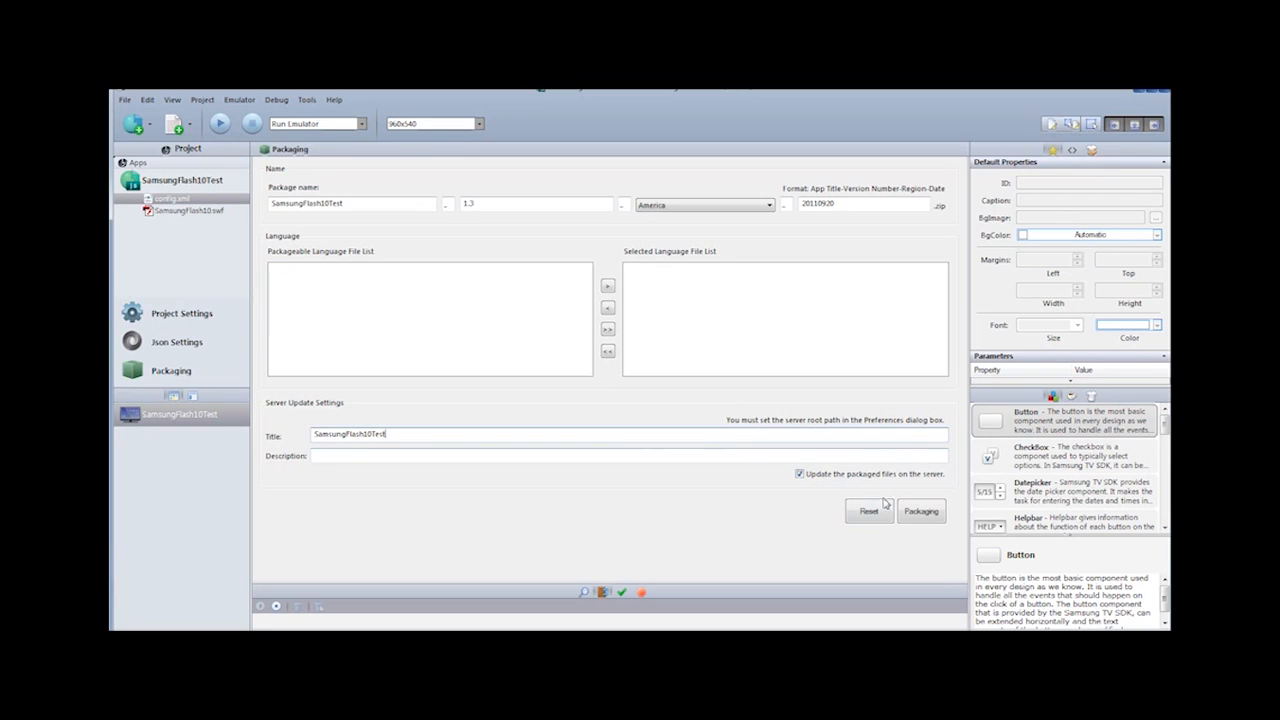
left_click(920, 511)
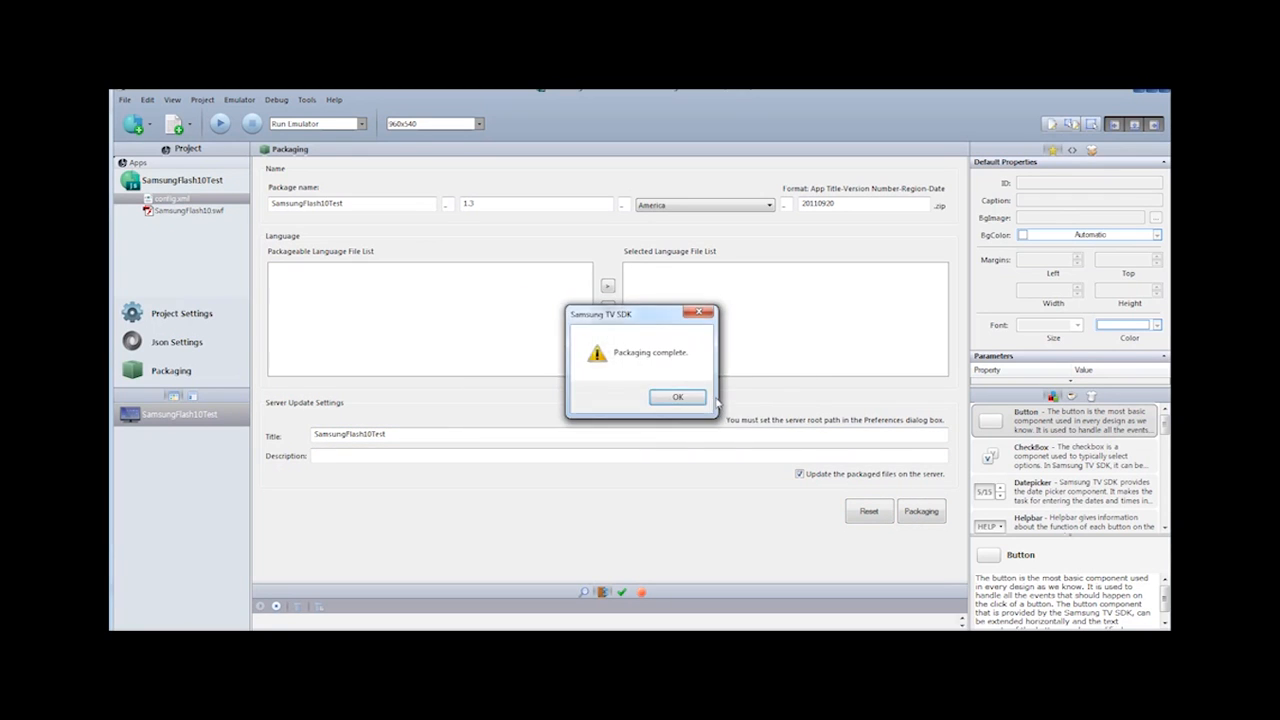
left_click(677, 397)
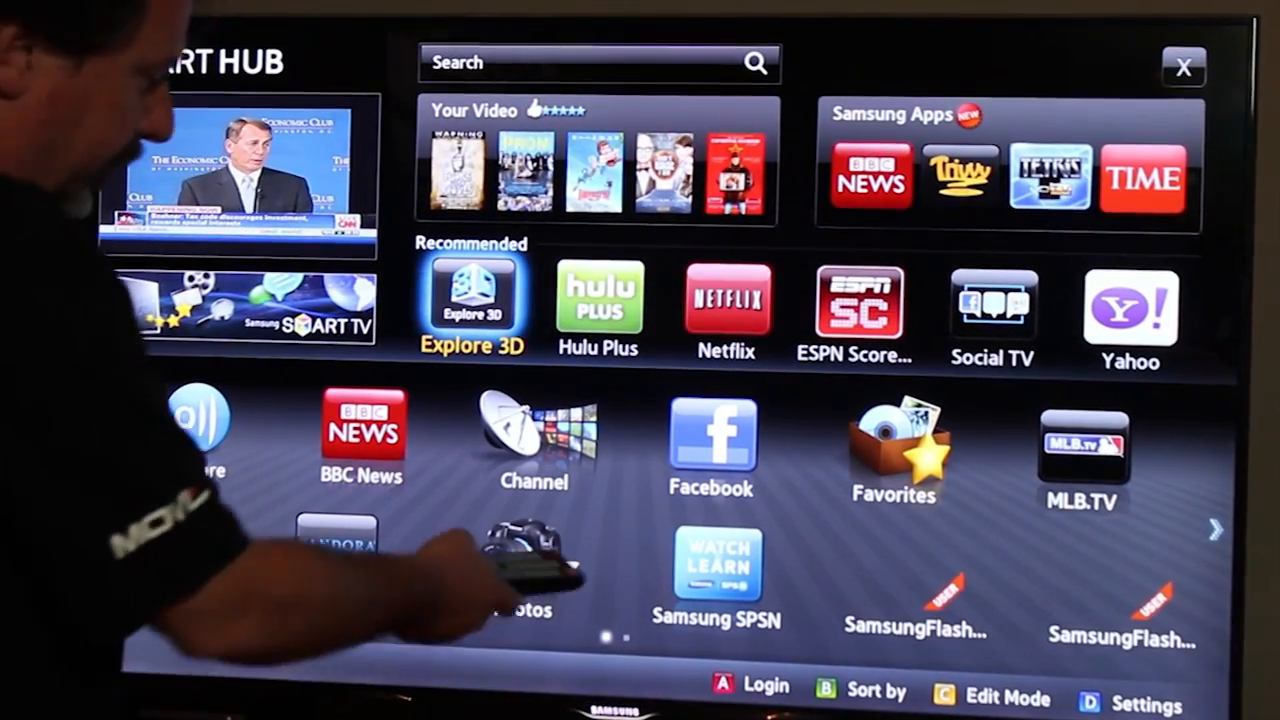
Log in to Smart Hub by choosing the develop account from the Smart TV ID list.
left_click(725, 686)
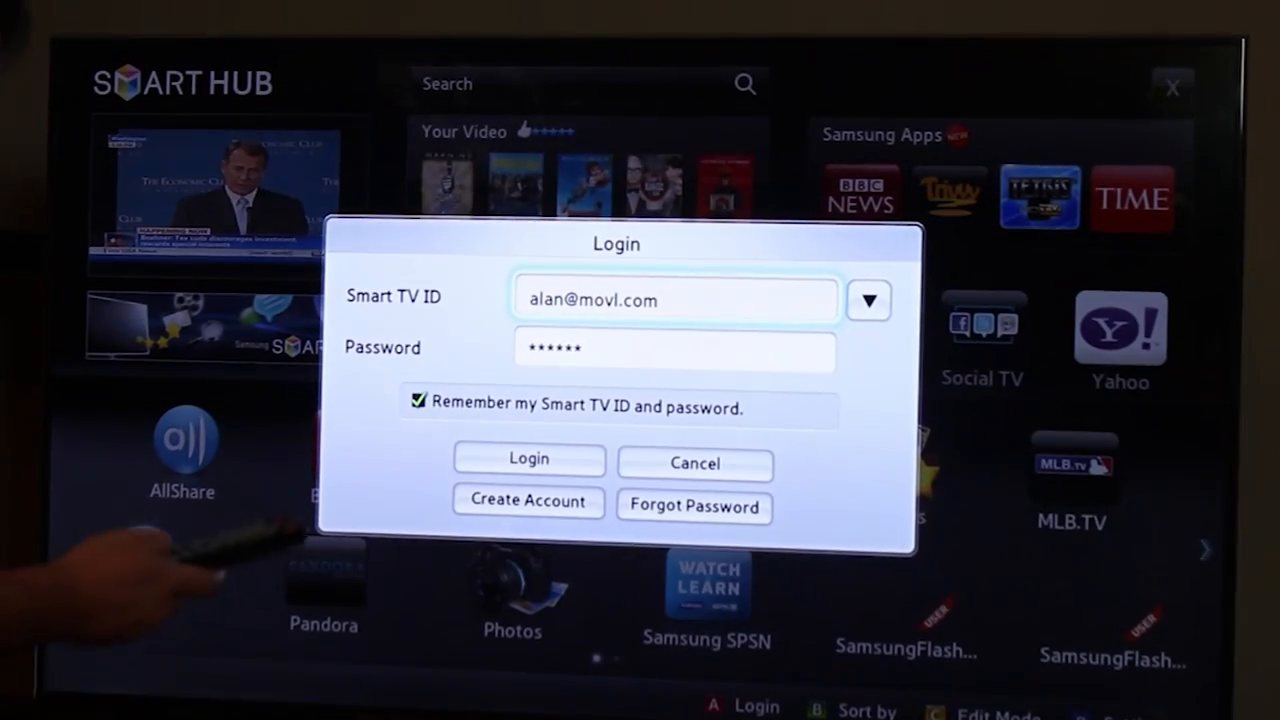
left_click(868, 300)
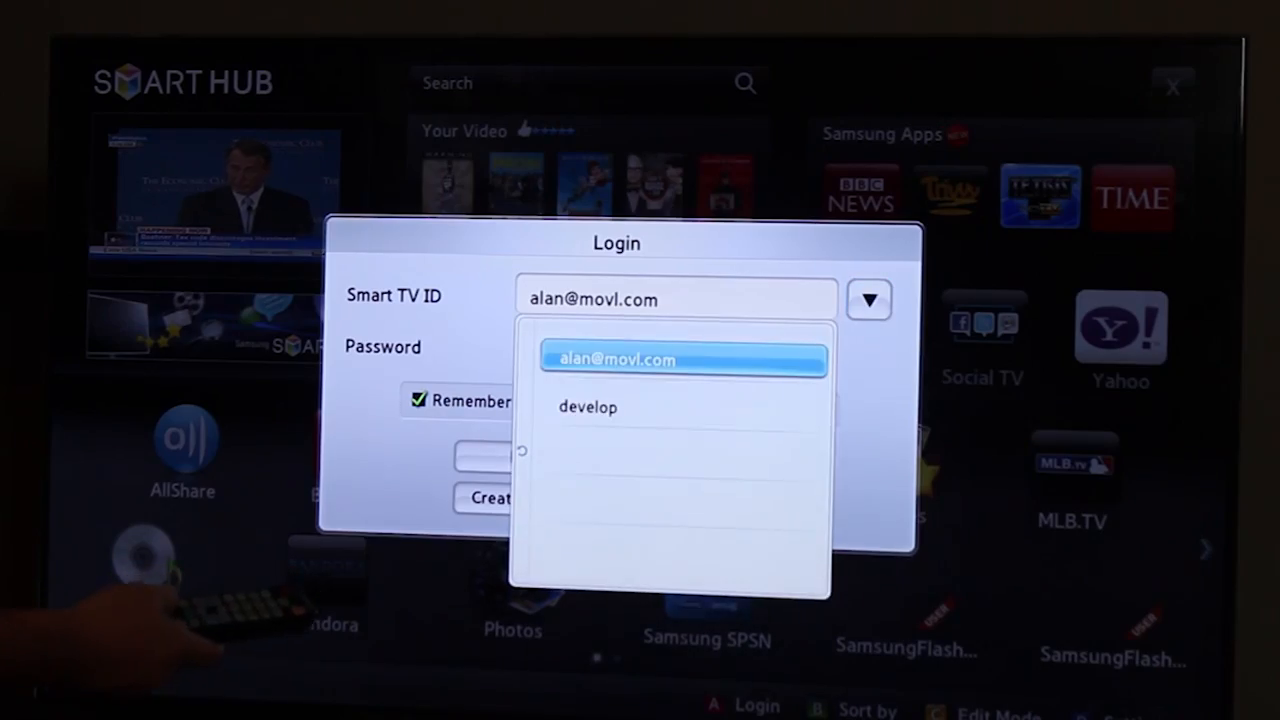
left_click(589, 407)
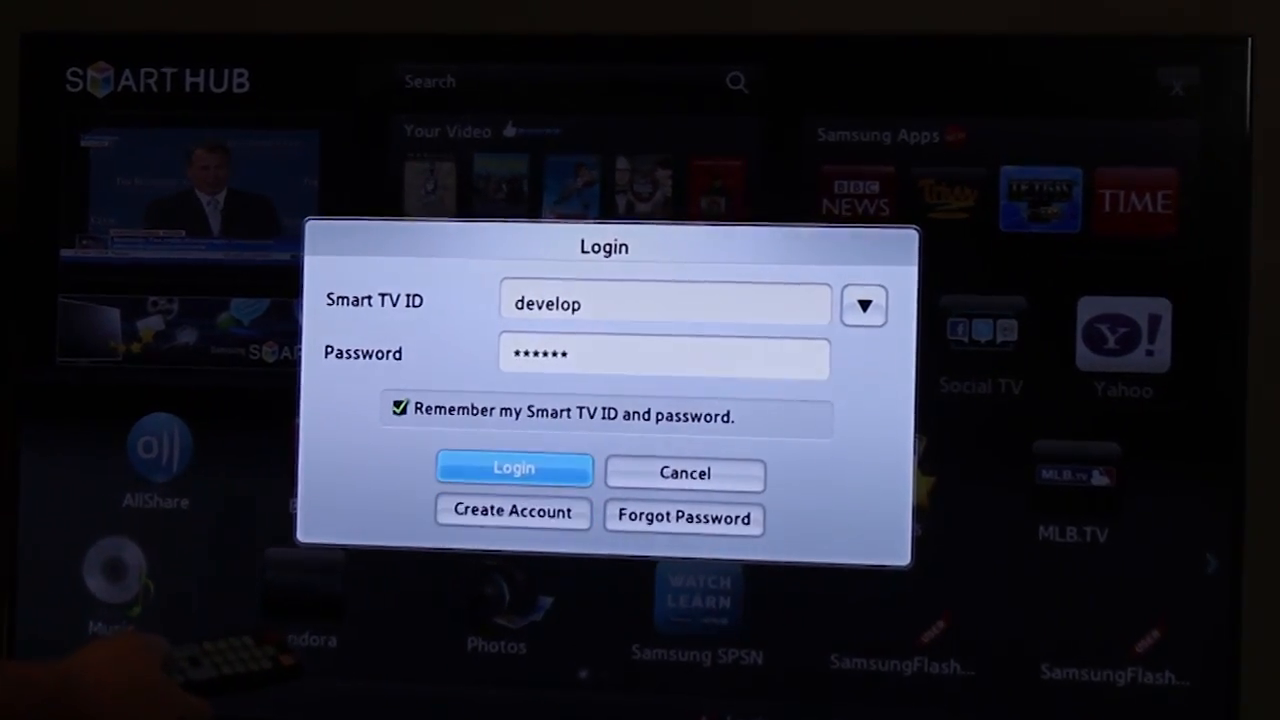
left_click(513, 468)
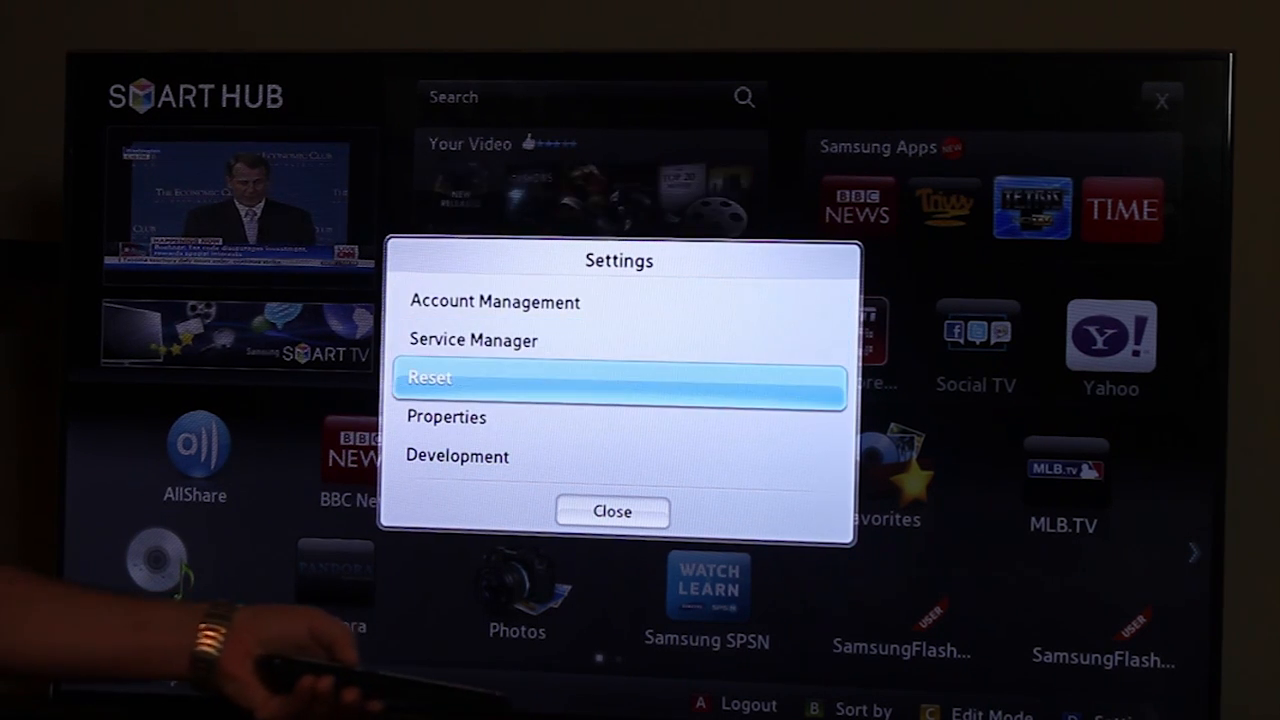
Choose Development from Settings, then sort the apps by Name.
left_click(457, 455)
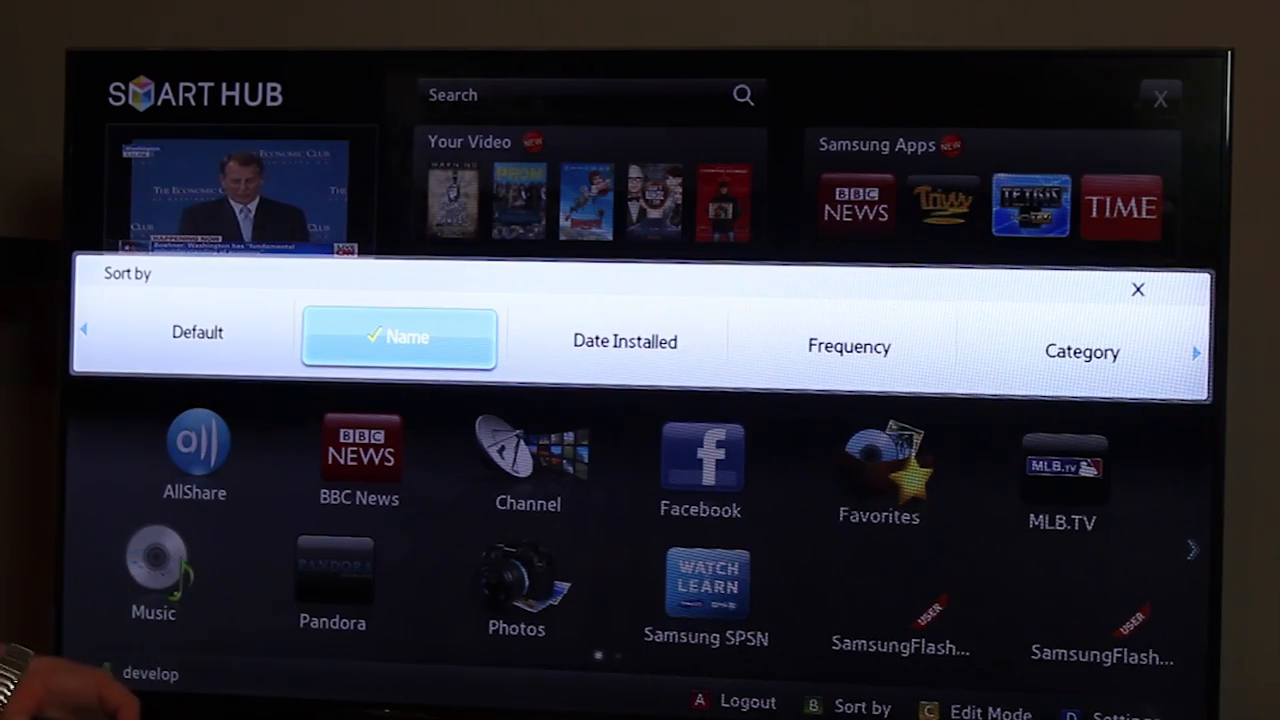
left_click(1137, 289)
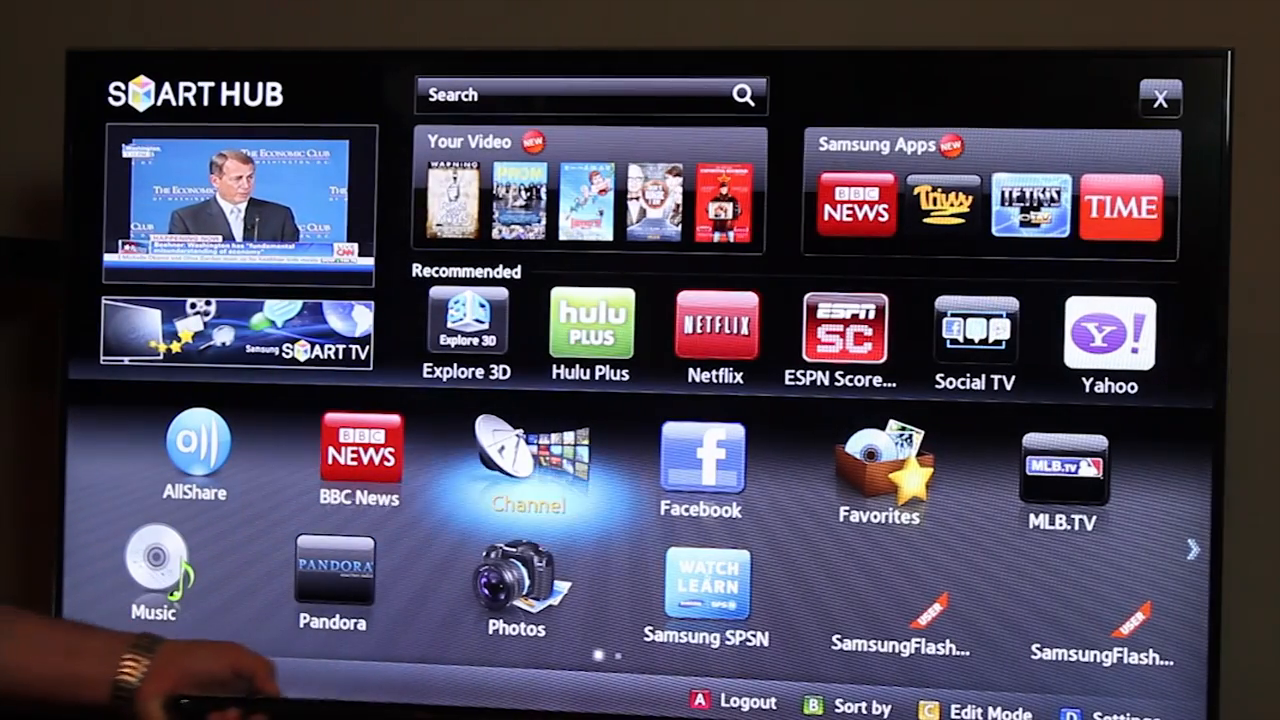